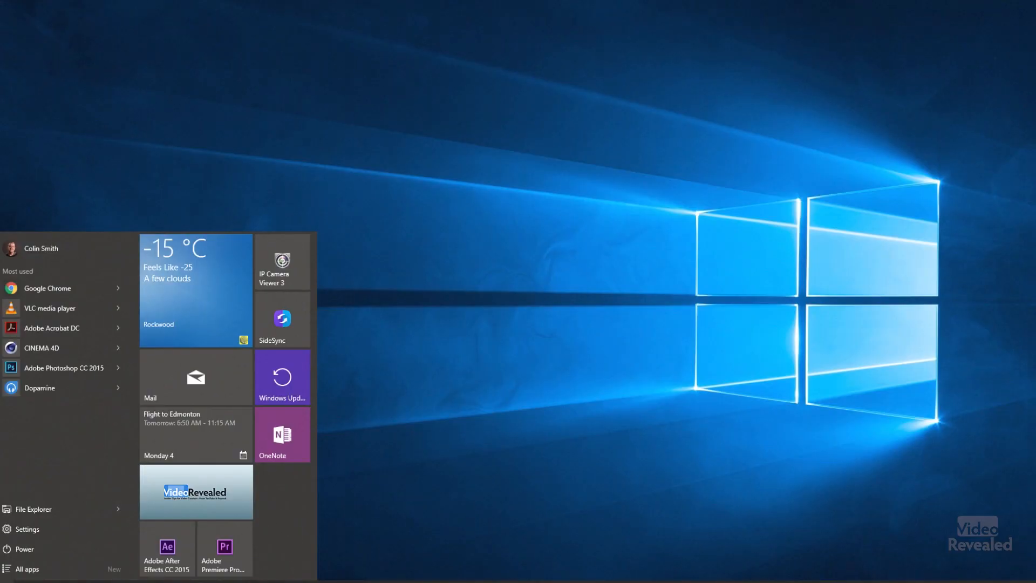
Step: Launch Adobe Premiere Pro CC from the Start menu
{"action": "left_click", "coordinate": [224, 548]}
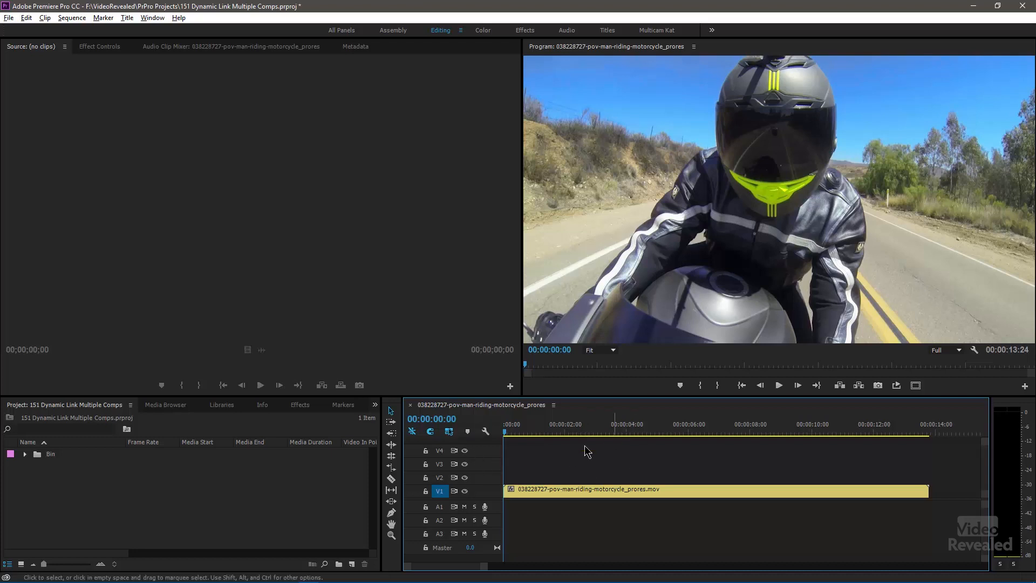
{"action": "mouse_move", "coordinate": [561, 474]}
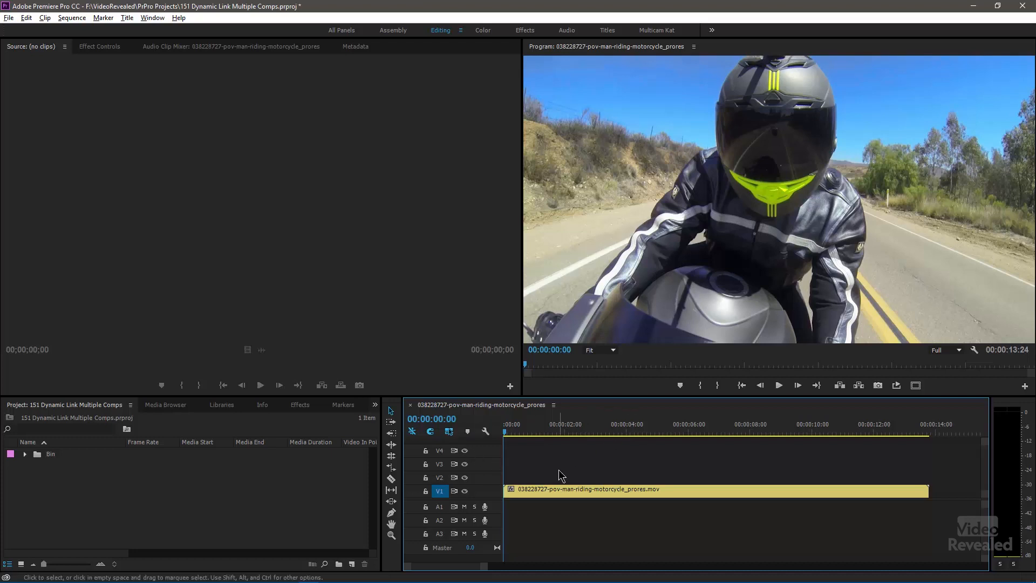
{"action": "mouse_move", "coordinate": [3, 62]}
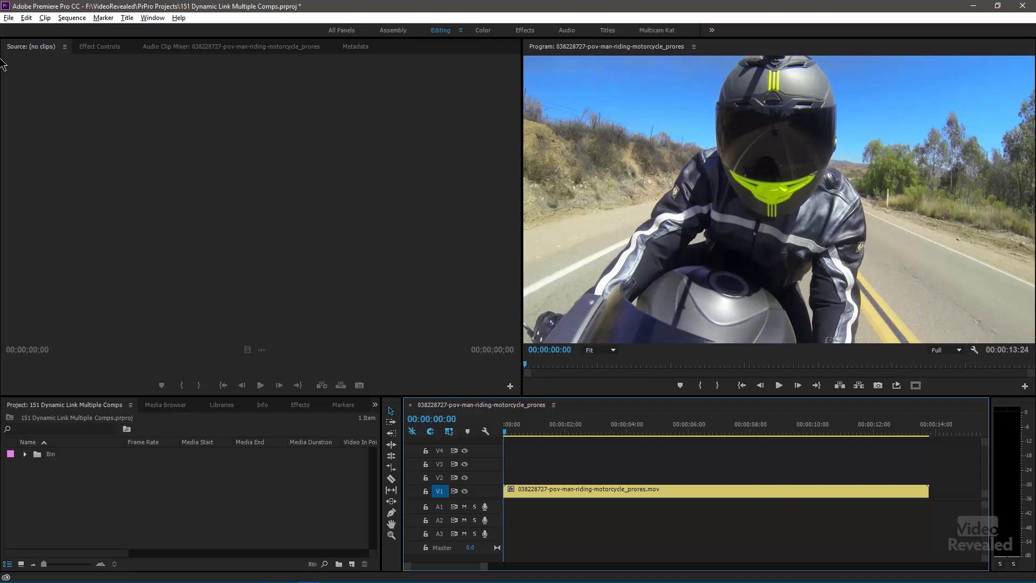
Step: Create a new dynamically linked After Effects composition via File > Adobe Dynamic Link
{"action": "left_click", "coordinate": [9, 18]}
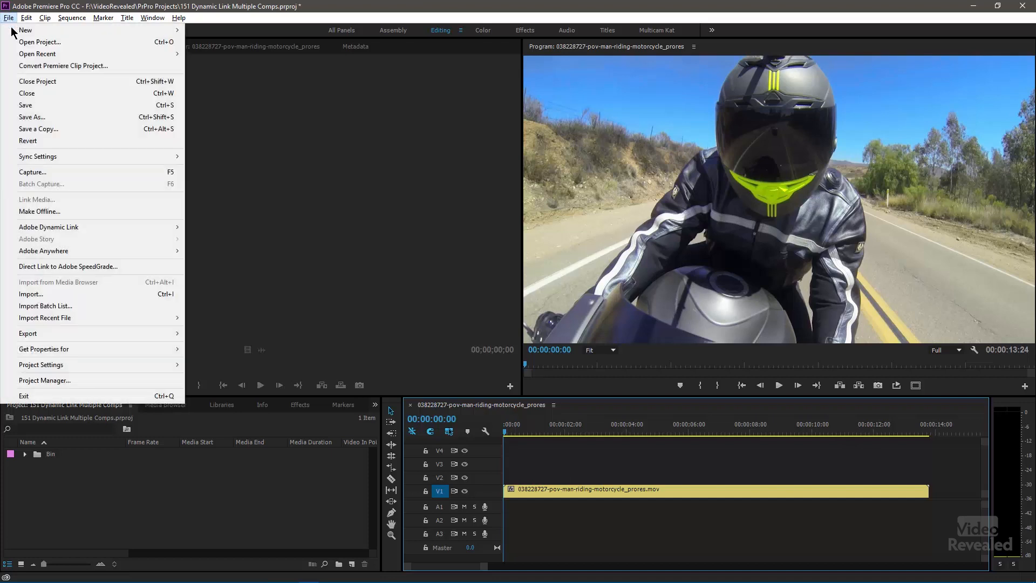
{"action": "mouse_move", "coordinate": [48, 226]}
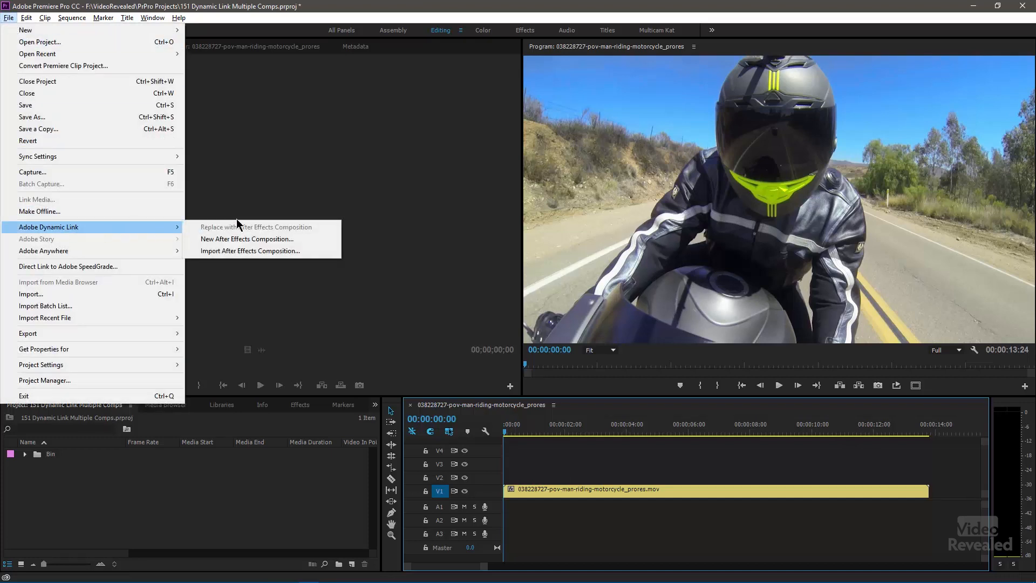
{"action": "mouse_move", "coordinate": [262, 238]}
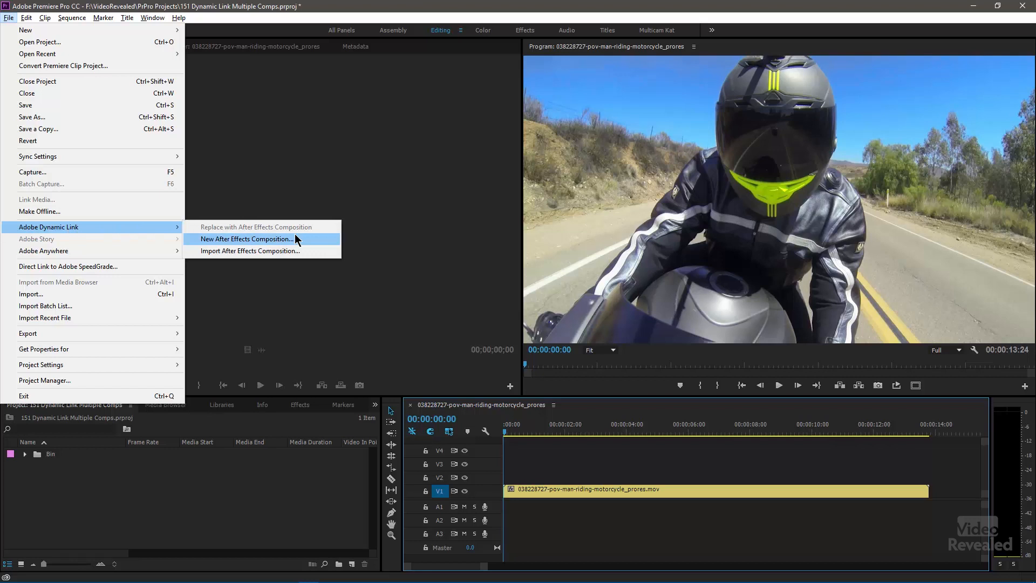
{"action": "left_click", "coordinate": [246, 239]}
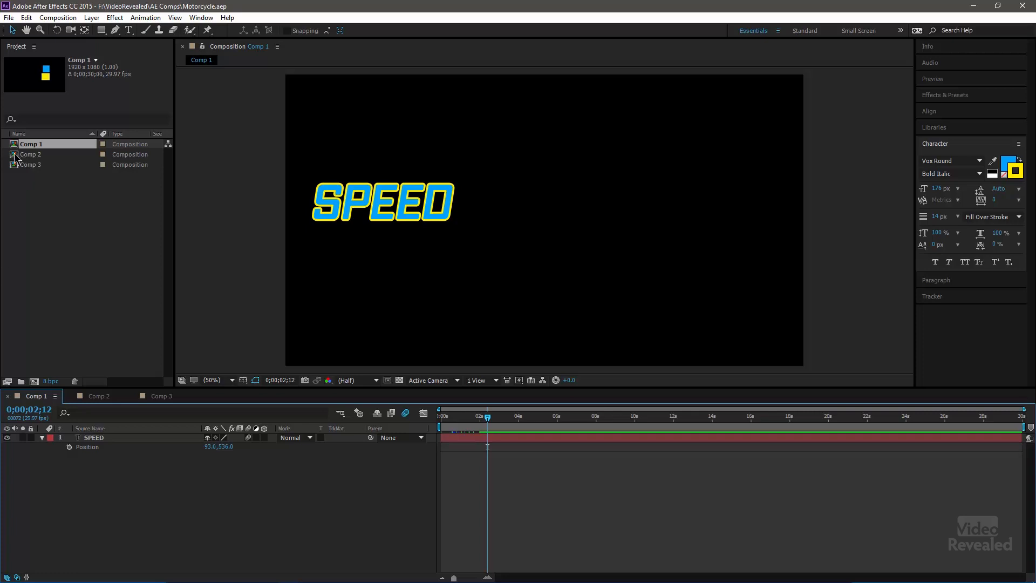
{"action": "left_click", "coordinate": [31, 154]}
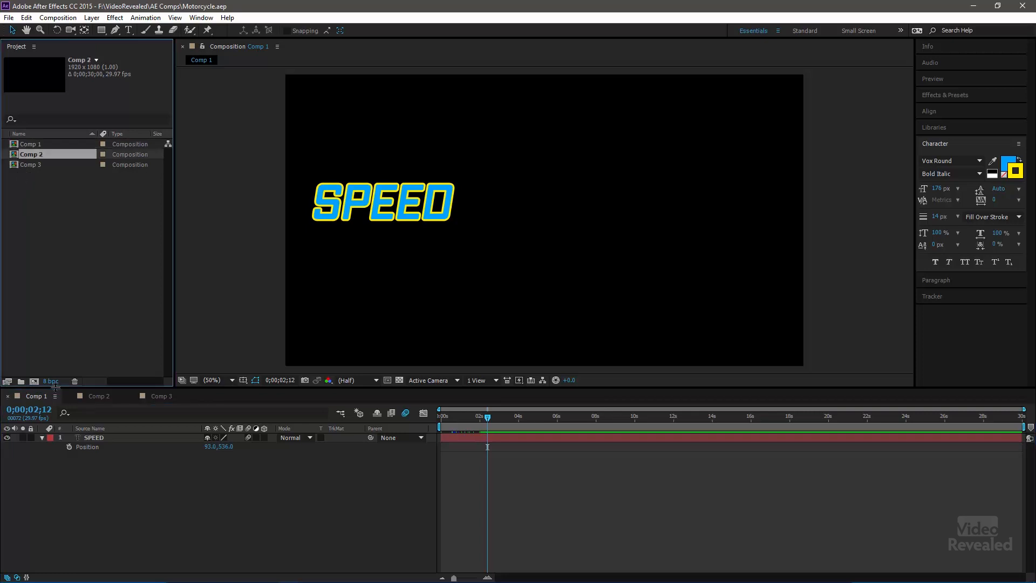
{"action": "left_click", "coordinate": [98, 396]}
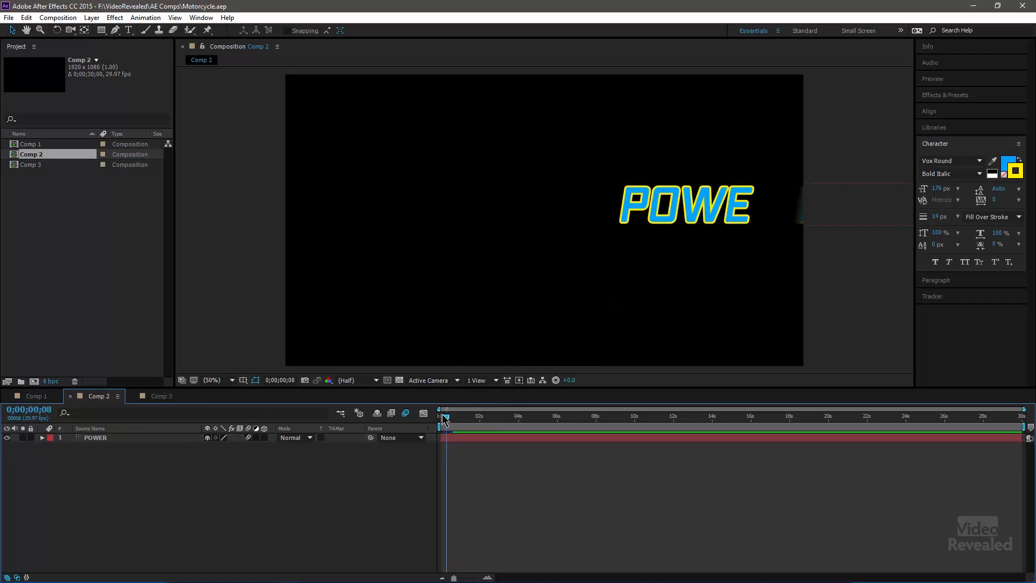
{"action": "left_click_drag", "start_coordinate": [443, 417], "coordinate": [469, 416]}
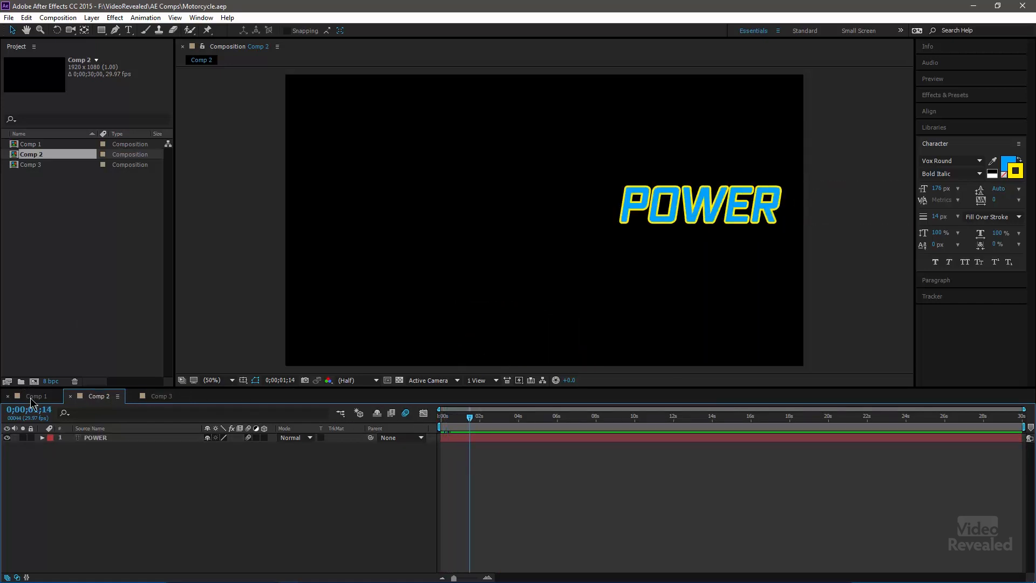
{"action": "left_click", "coordinate": [34, 395]}
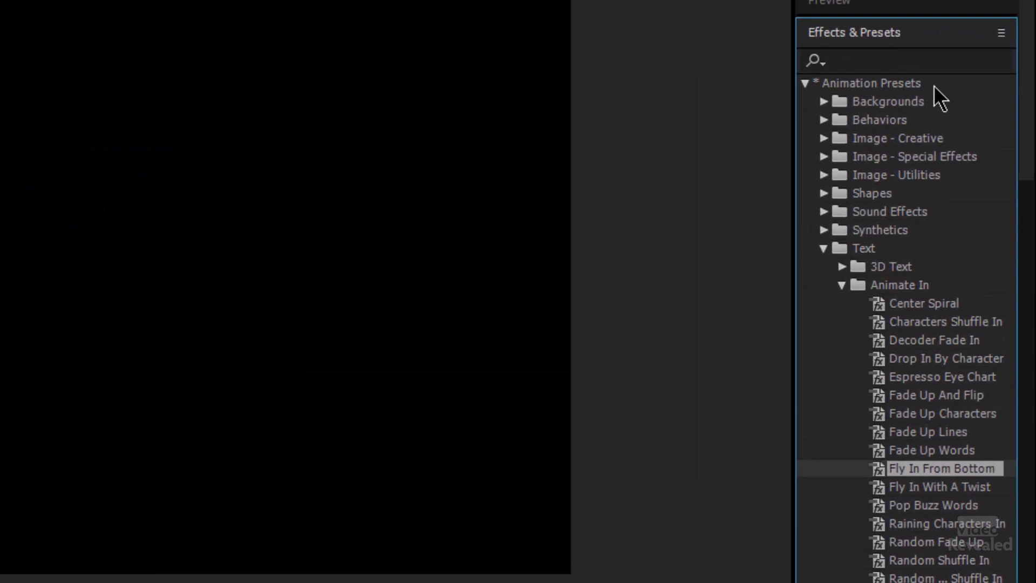
{"action": "scroll", "scroll_direction": "down", "scroll_amount": 3}
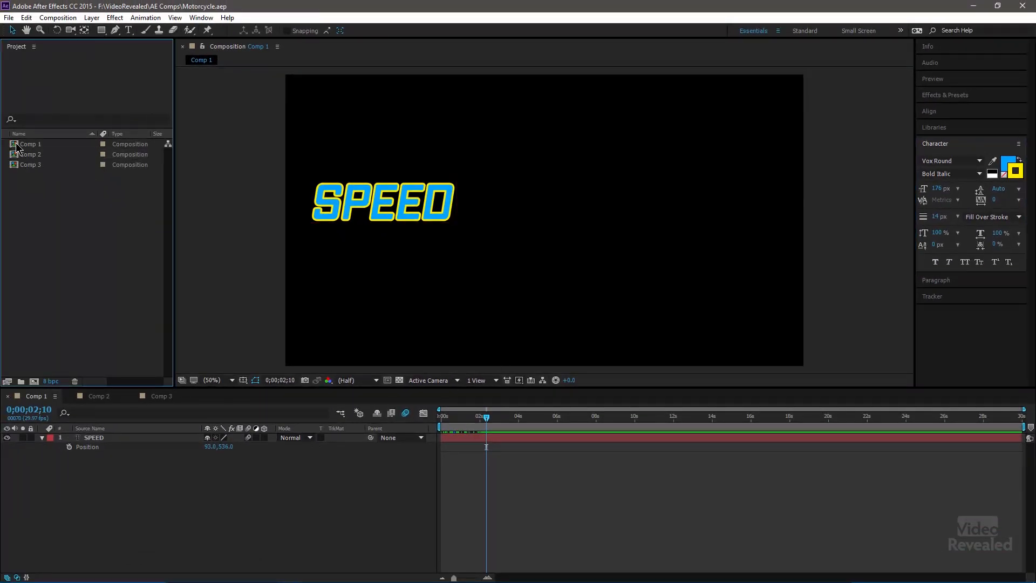
Step: Select Comp 1 with the SPEED title in the After Effects Project panel
{"action": "left_click", "coordinate": [31, 143]}
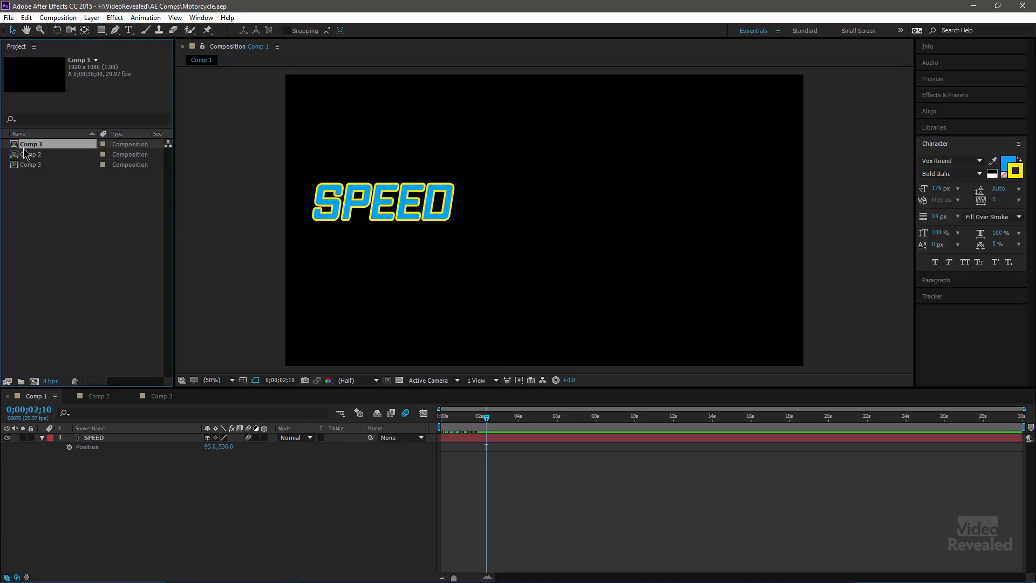
{"action": "mouse_move", "coordinate": [20, 152]}
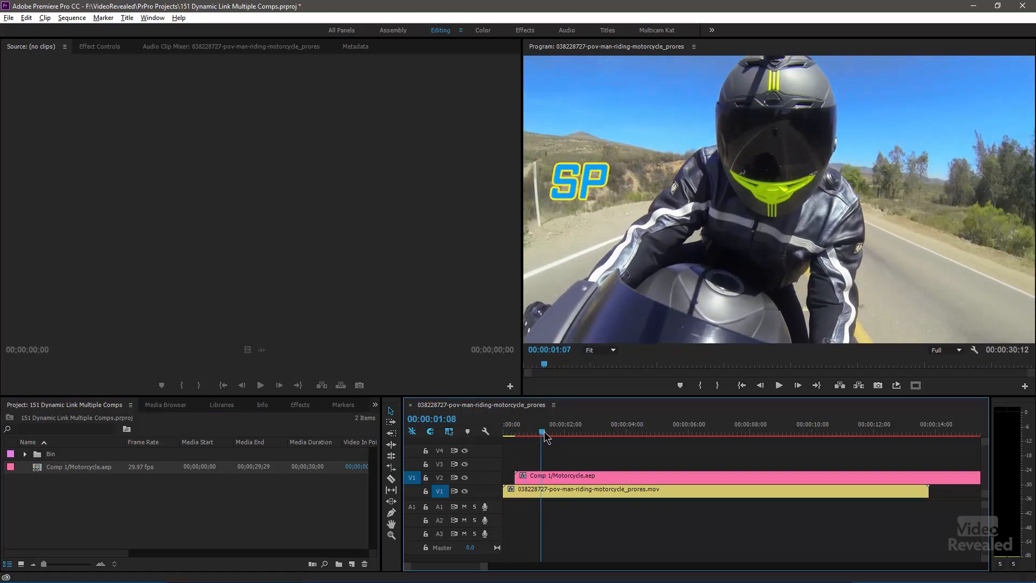
Step: Place Comp 2 and Comp 3 on V3 and V4 above Comp 1 in the sequence
{"action": "left_click", "coordinate": [569, 432]}
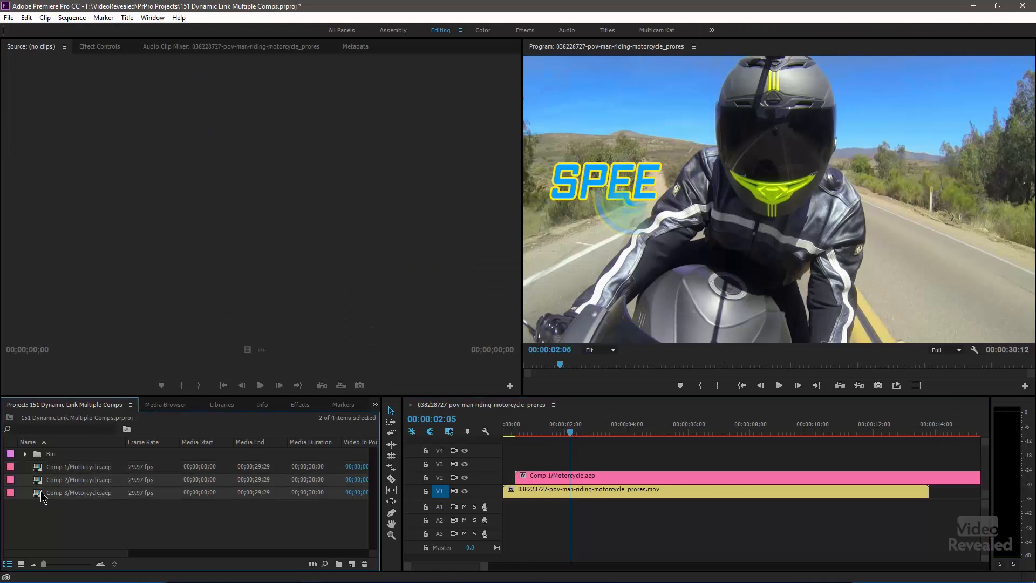
{"action": "left_click_drag", "start_coordinate": [78, 479], "coordinate": [561, 466]}
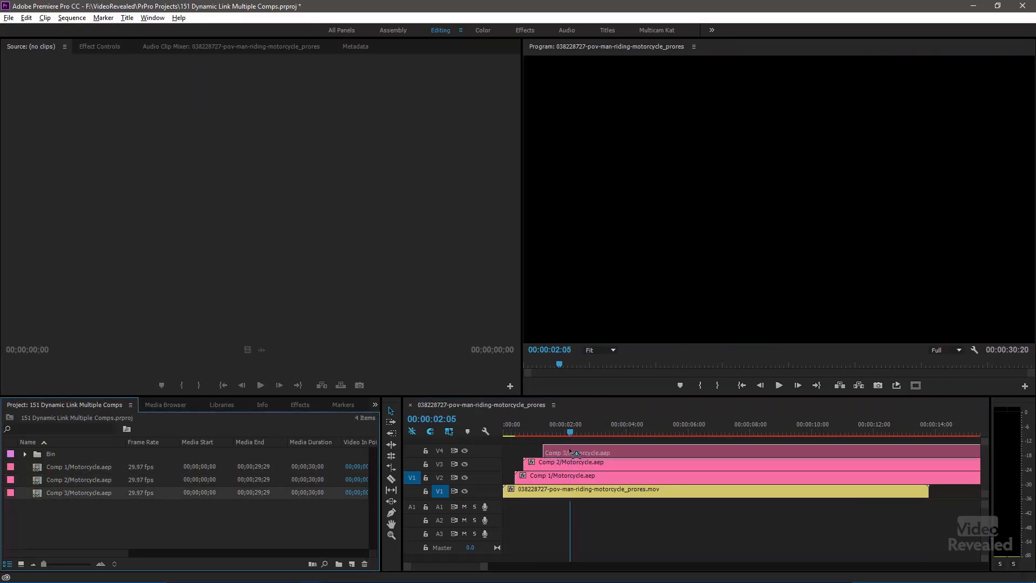
{"action": "left_click", "coordinate": [516, 433]}
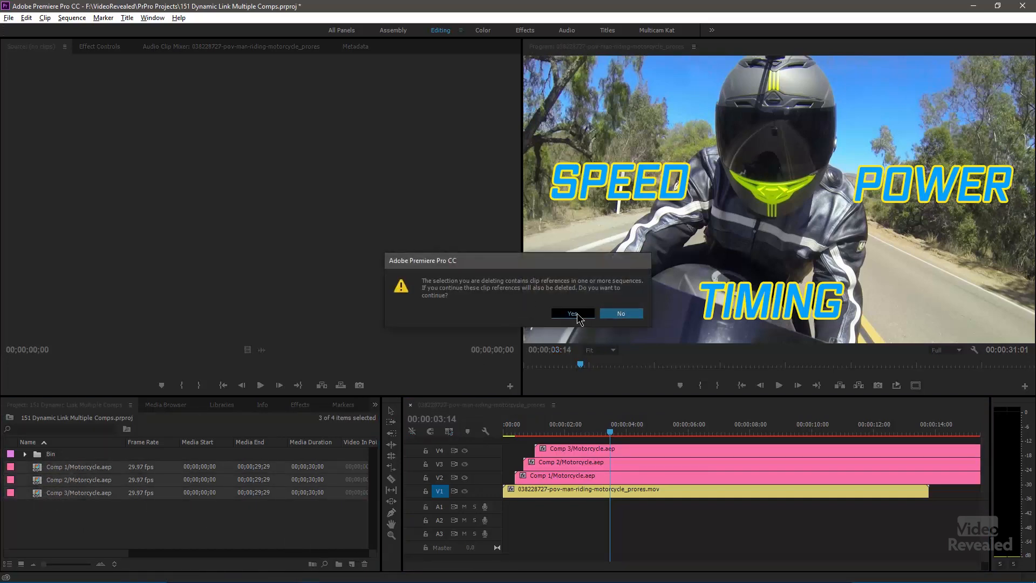
Step: Confirm deleting the three comps and their sequence clips from the project
{"action": "left_click", "coordinate": [572, 313]}
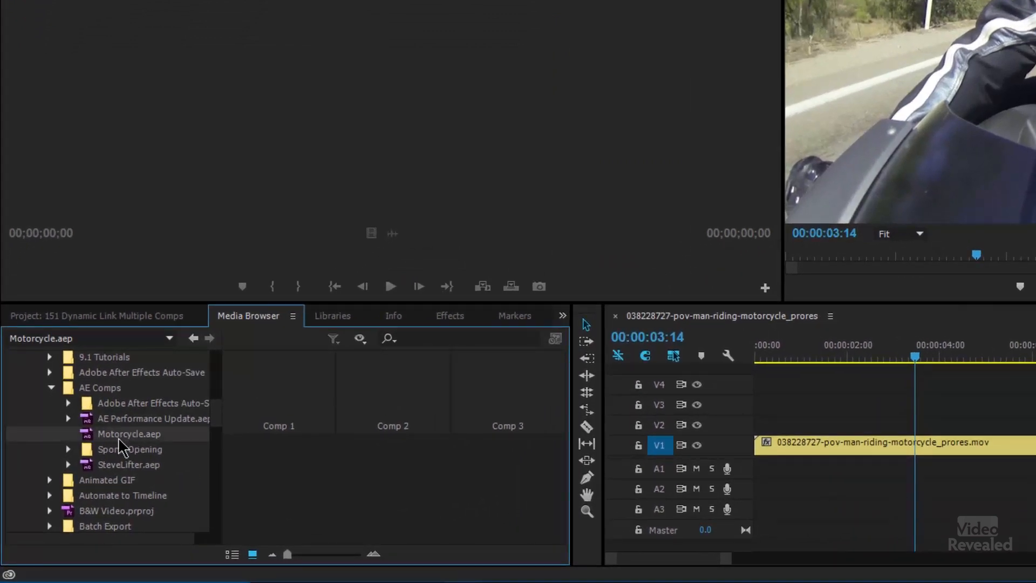
{"action": "mouse_move", "coordinate": [132, 449]}
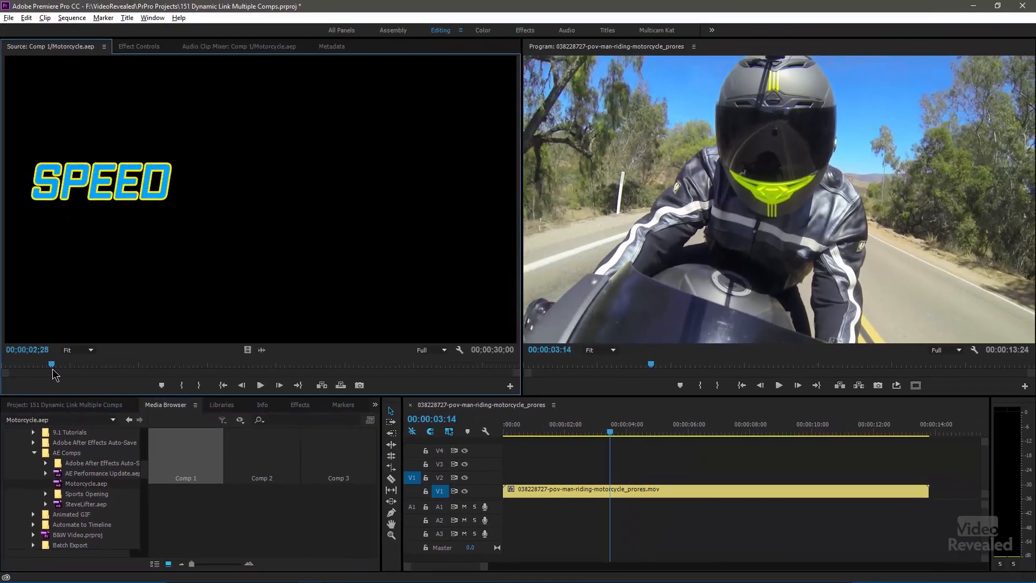
{"action": "mouse_move", "coordinate": [261, 455]}
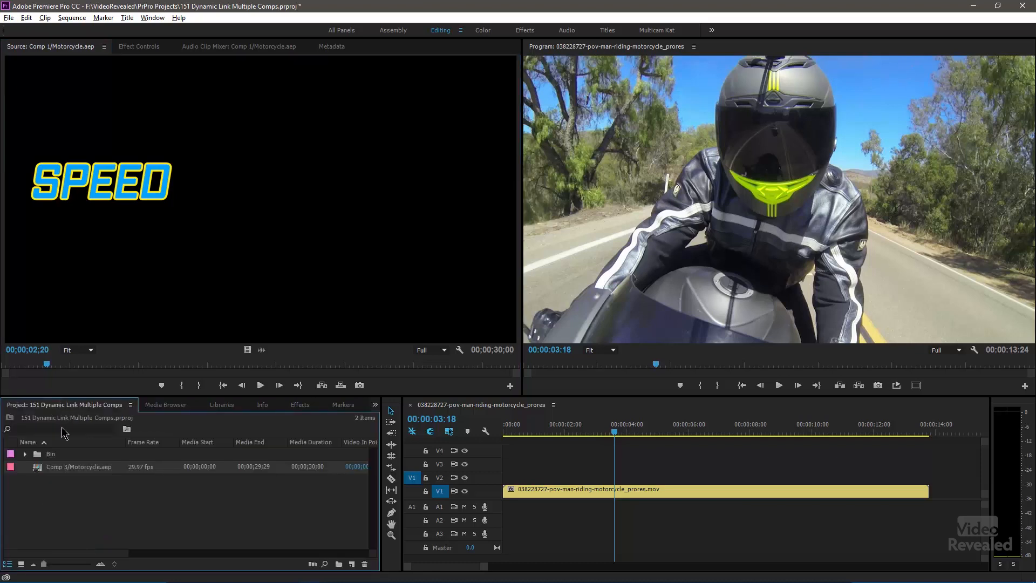
{"action": "mouse_move", "coordinate": [363, 563]}
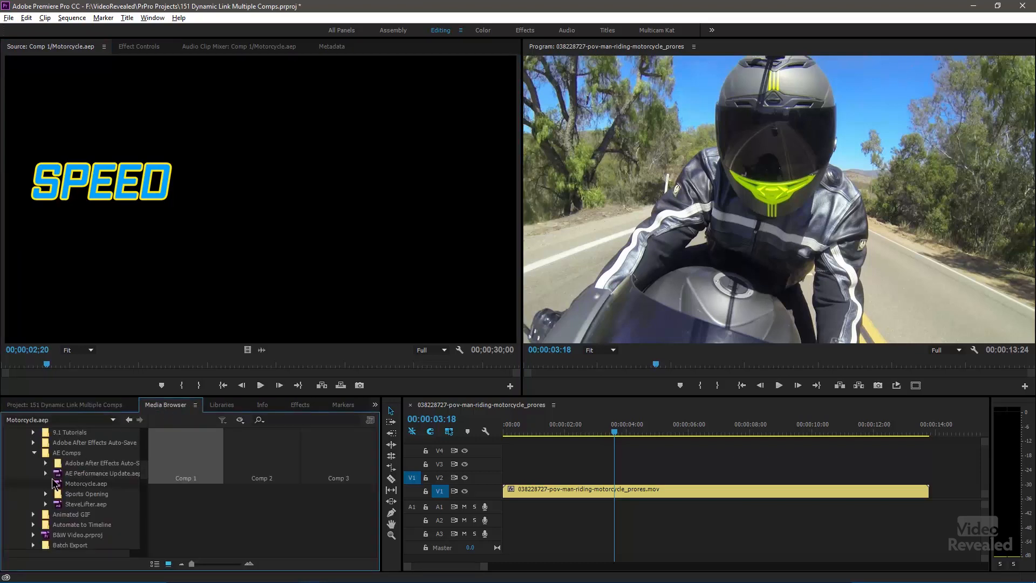
Step: Import Comp 1 from Motorcycle.aep through the Media Browser's import dialog
{"action": "right_click", "coordinate": [86, 484]}
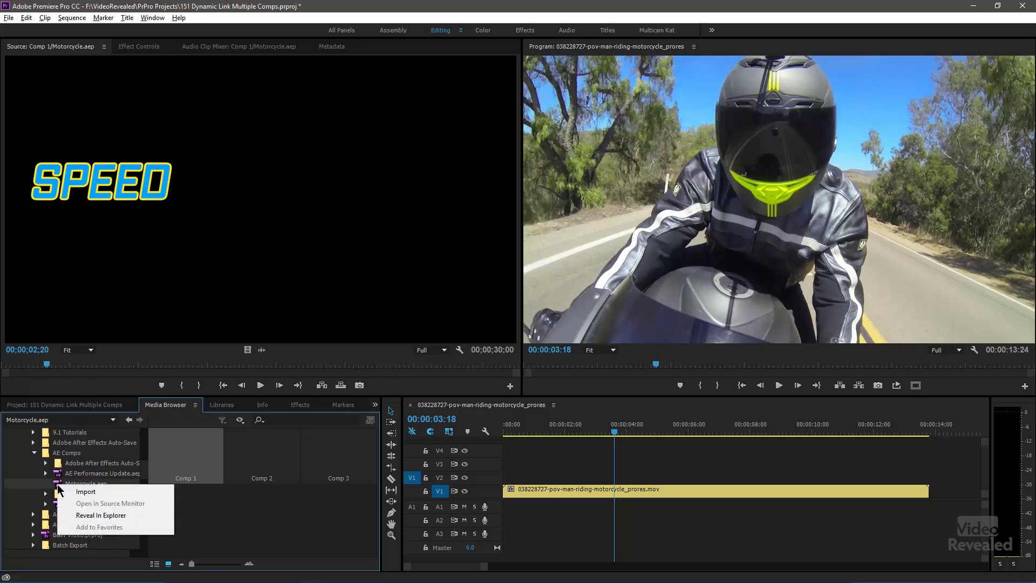
{"action": "mouse_move", "coordinate": [96, 499]}
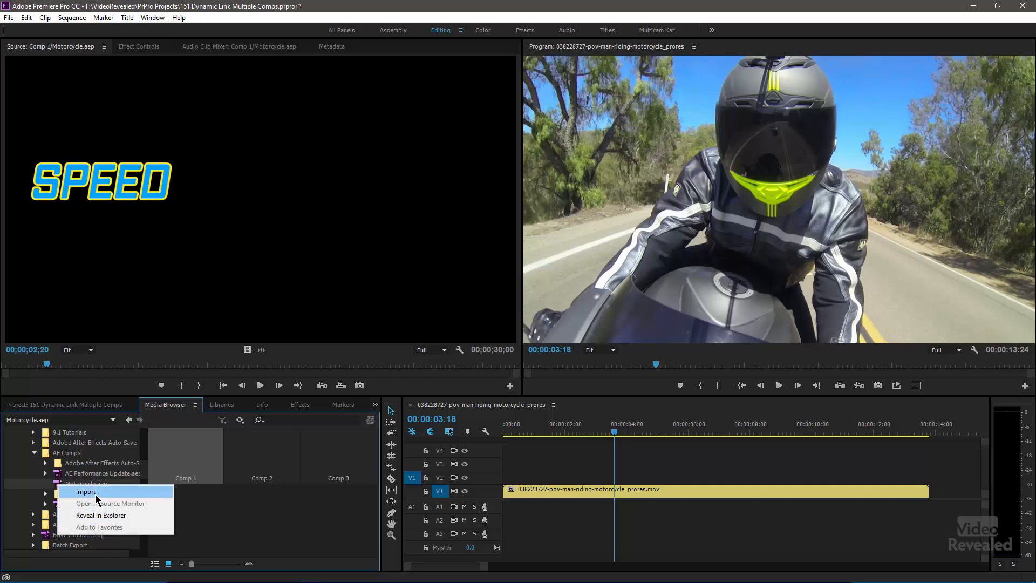
{"action": "left_click", "coordinate": [85, 492]}
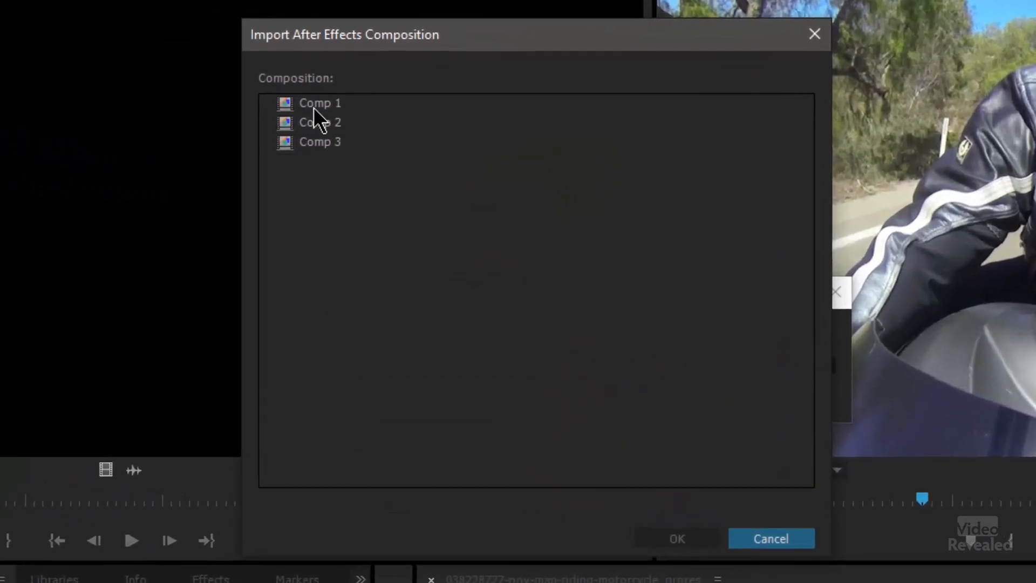
{"action": "left_click", "coordinate": [320, 103]}
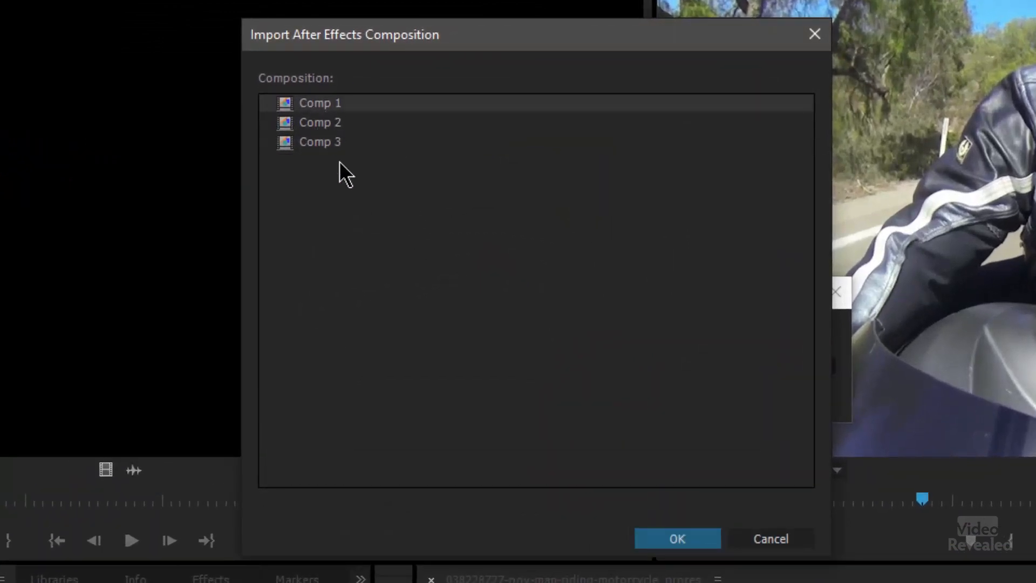
{"action": "left_click", "coordinate": [675, 539]}
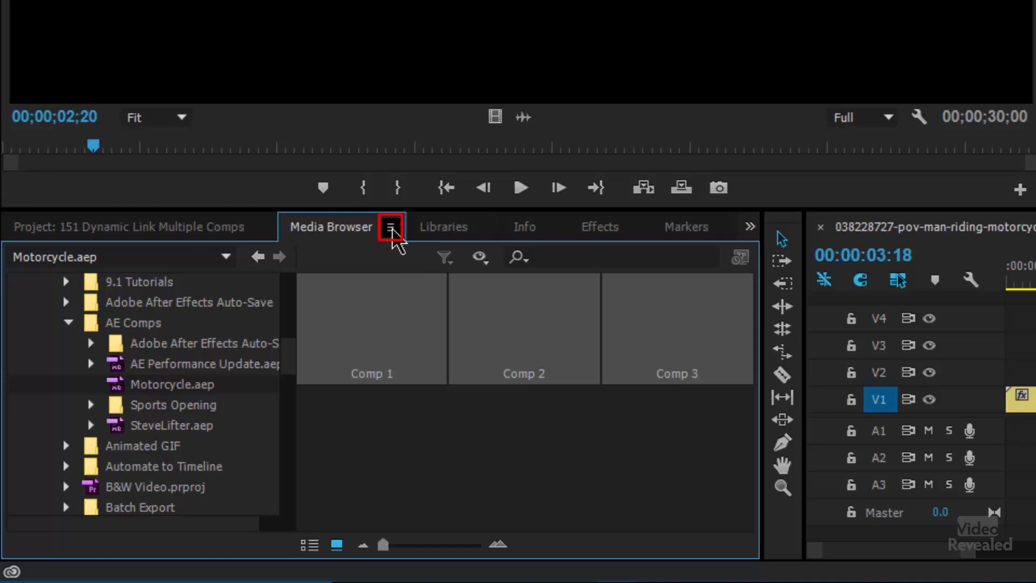
Step: Refresh the Media Browser listing from its panel menu
{"action": "left_click", "coordinate": [391, 227]}
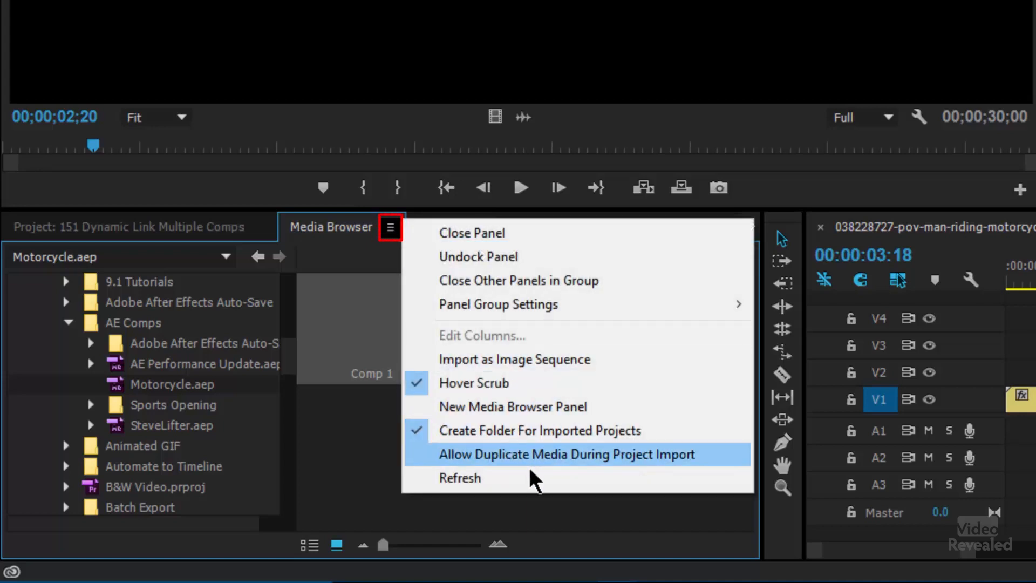
{"action": "mouse_move", "coordinate": [532, 485]}
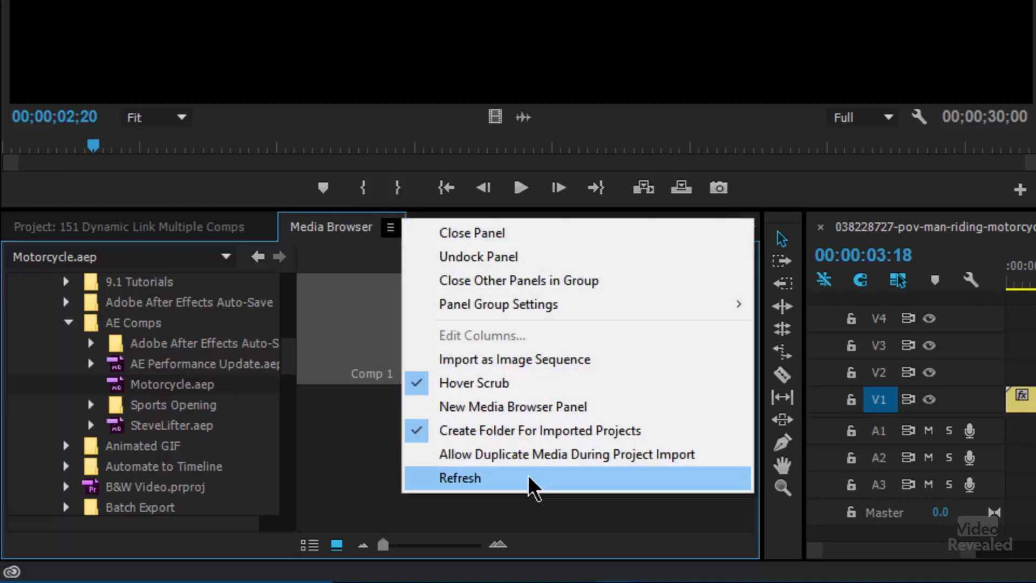
{"action": "left_click", "coordinate": [459, 478]}
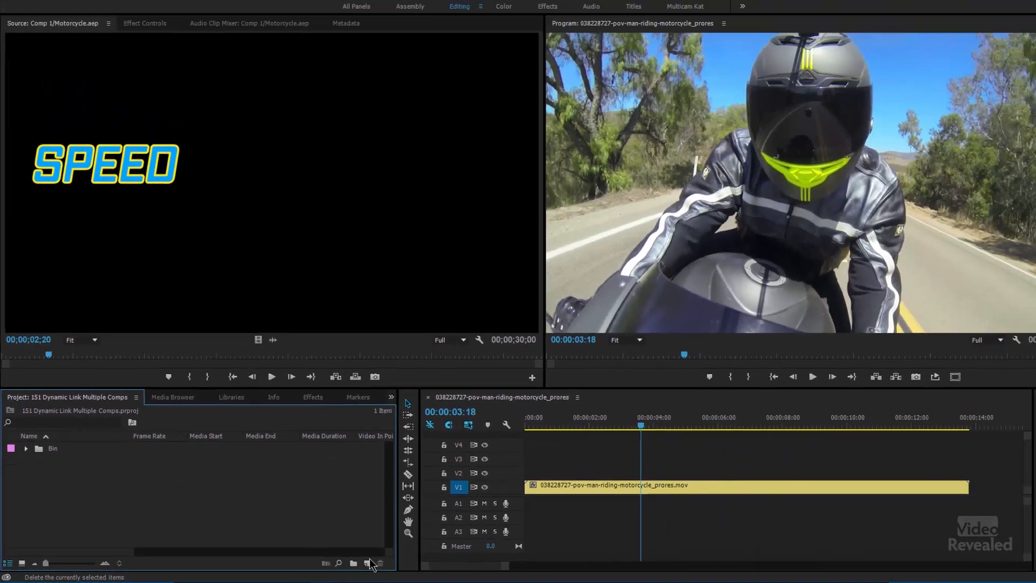
{"action": "left_click", "coordinate": [10, 18]}
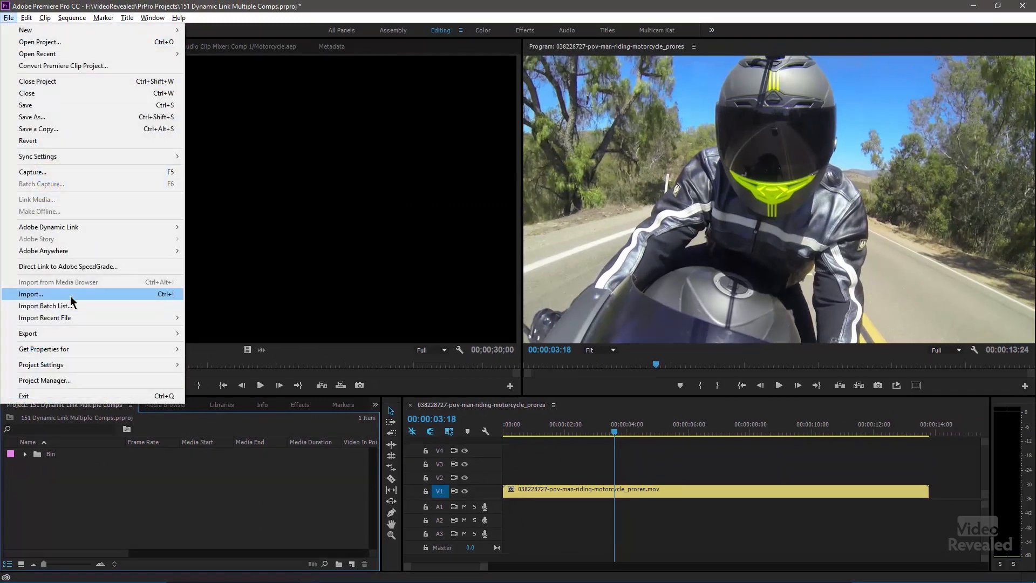
{"action": "left_click", "coordinate": [30, 293]}
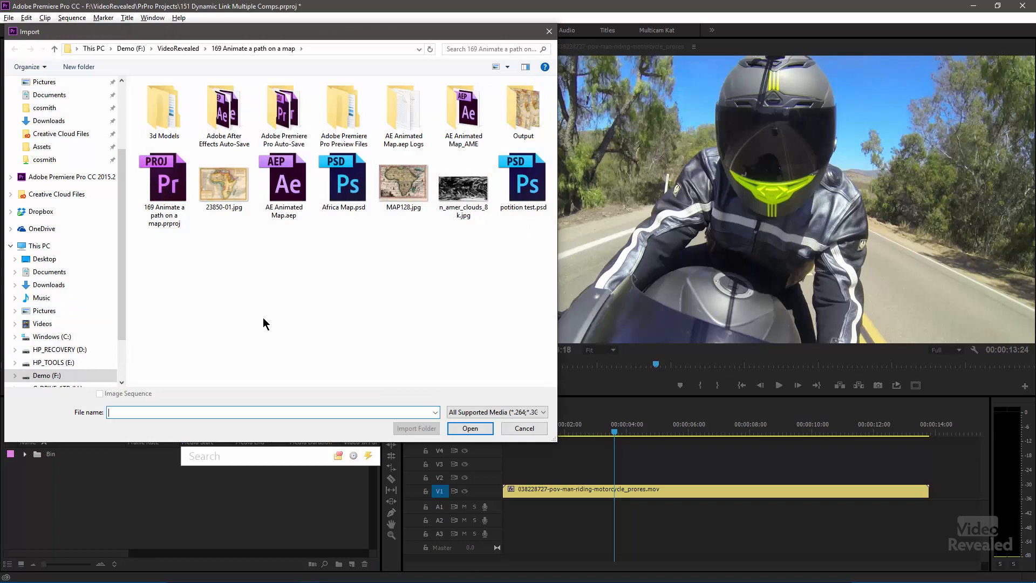
{"action": "mouse_move", "coordinate": [79, 210]}
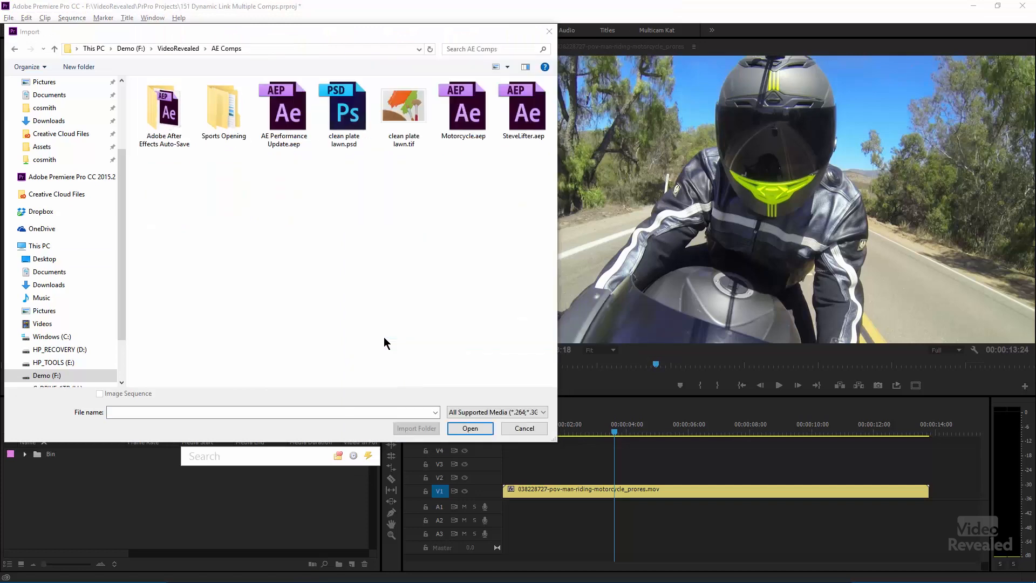
{"action": "left_click", "coordinate": [462, 109]}
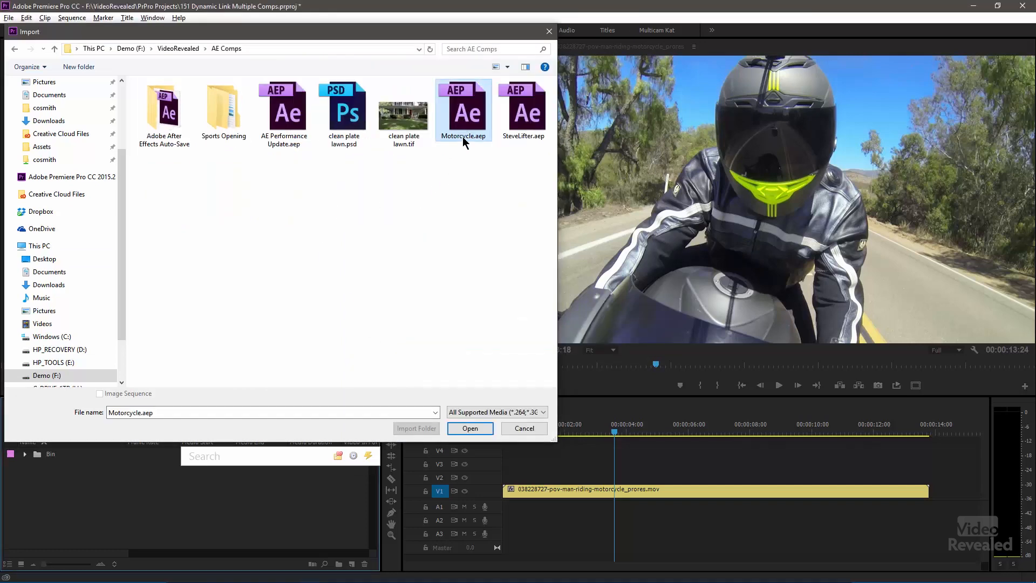
{"action": "left_click", "coordinate": [469, 428]}
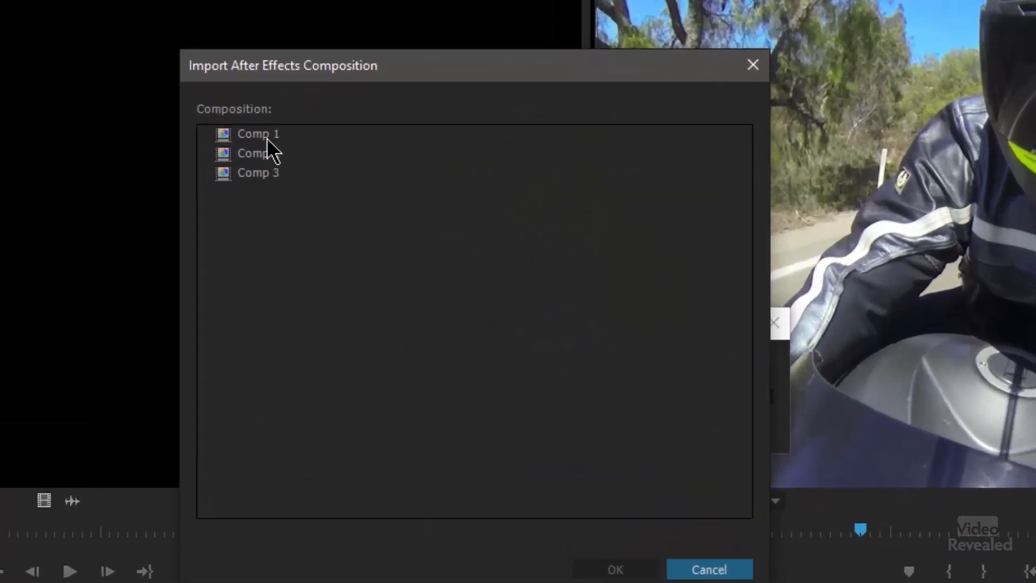
{"action": "left_click", "coordinate": [258, 134]}
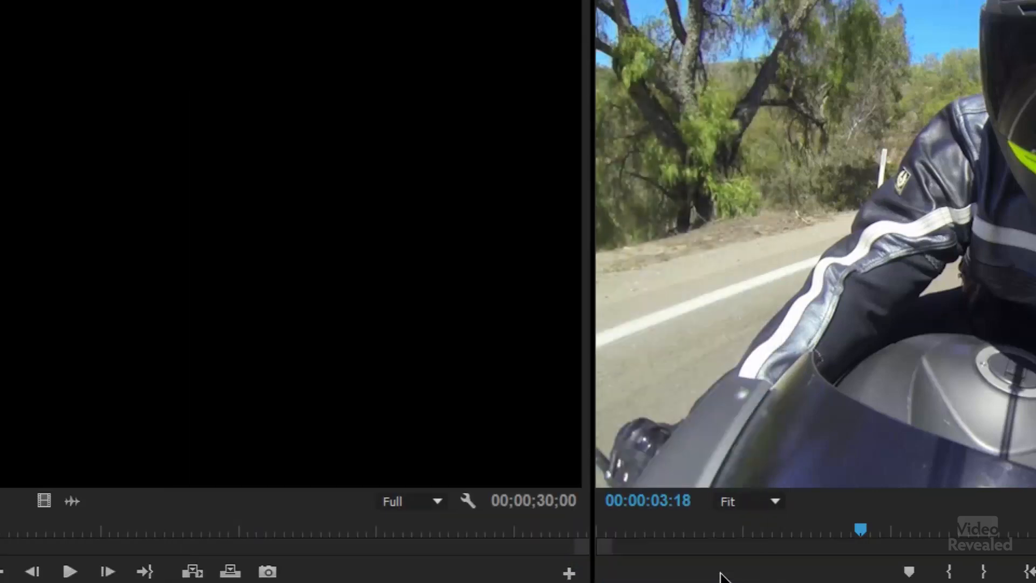
Step: Dynamically link Comp 1, Comp 2 and Comp 3 from Motorcycle.aep into the project
{"action": "left_click", "coordinate": [16, 34]}
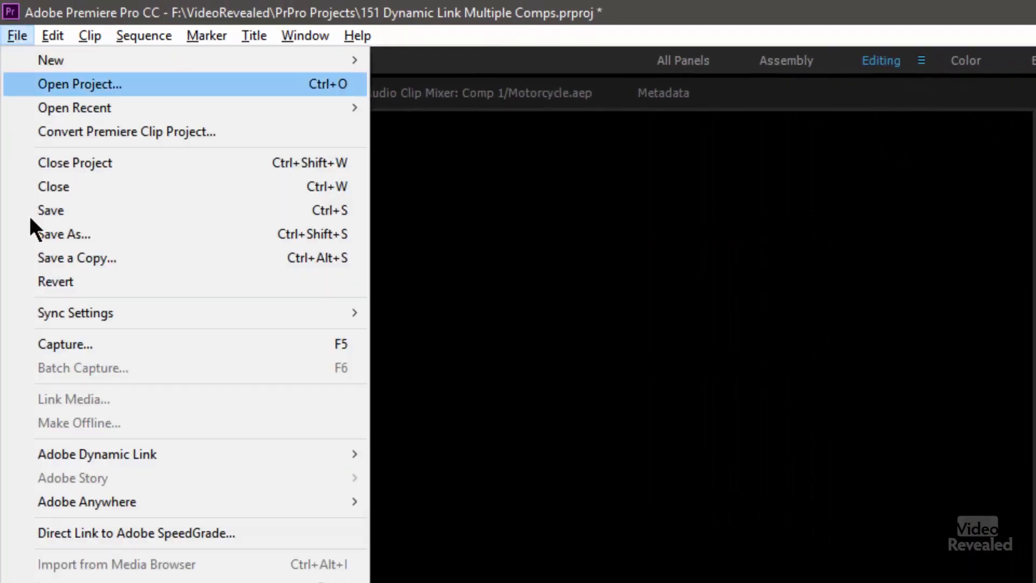
{"action": "mouse_move", "coordinate": [96, 455]}
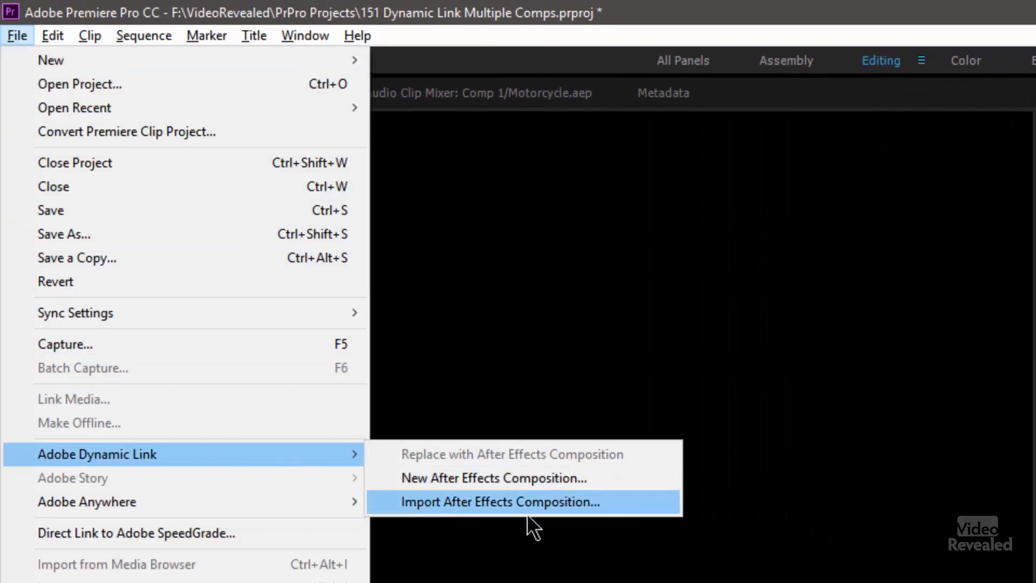
{"action": "mouse_move", "coordinate": [622, 516]}
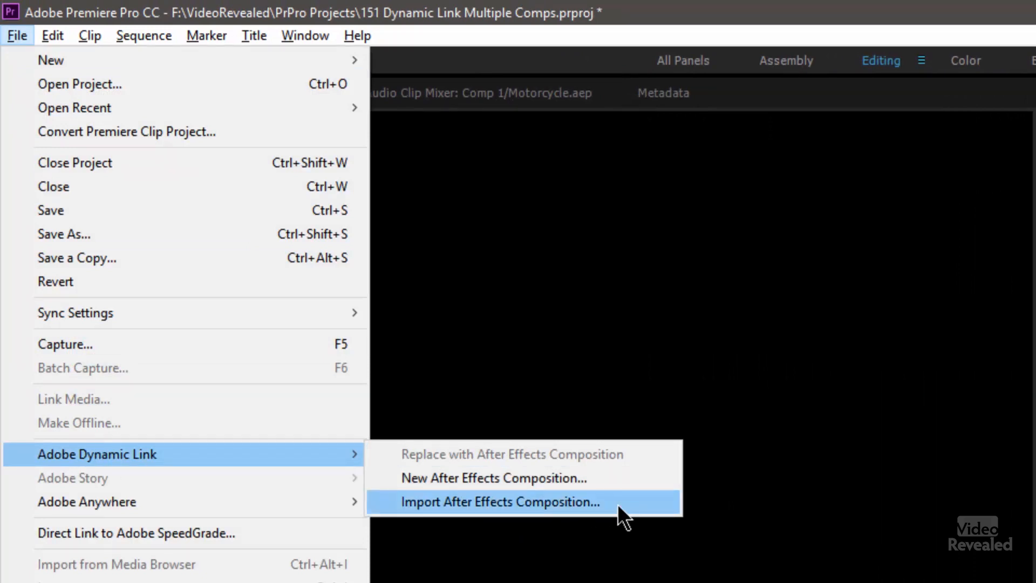
{"action": "left_click", "coordinate": [502, 502]}
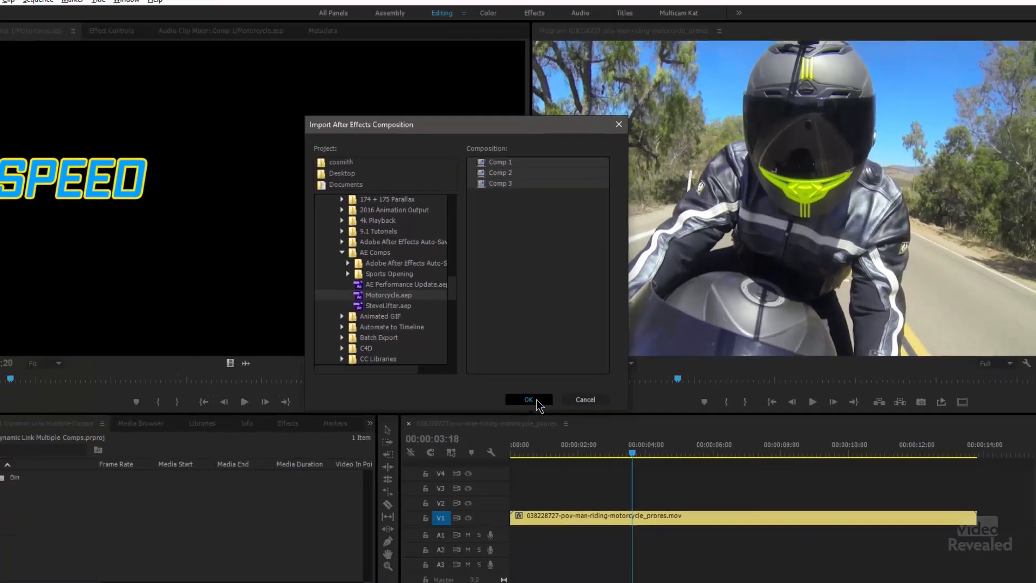
{"action": "left_click", "coordinate": [528, 400]}
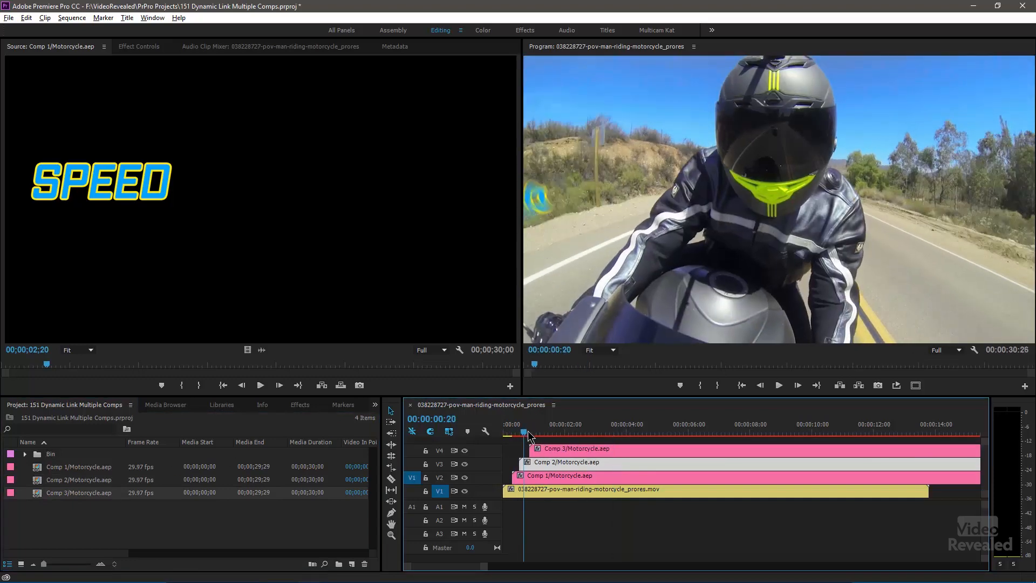
Step: Jump the playhead to about two seconds where SPEED, POWER and TIMING all show
{"action": "left_click", "coordinate": [566, 433]}
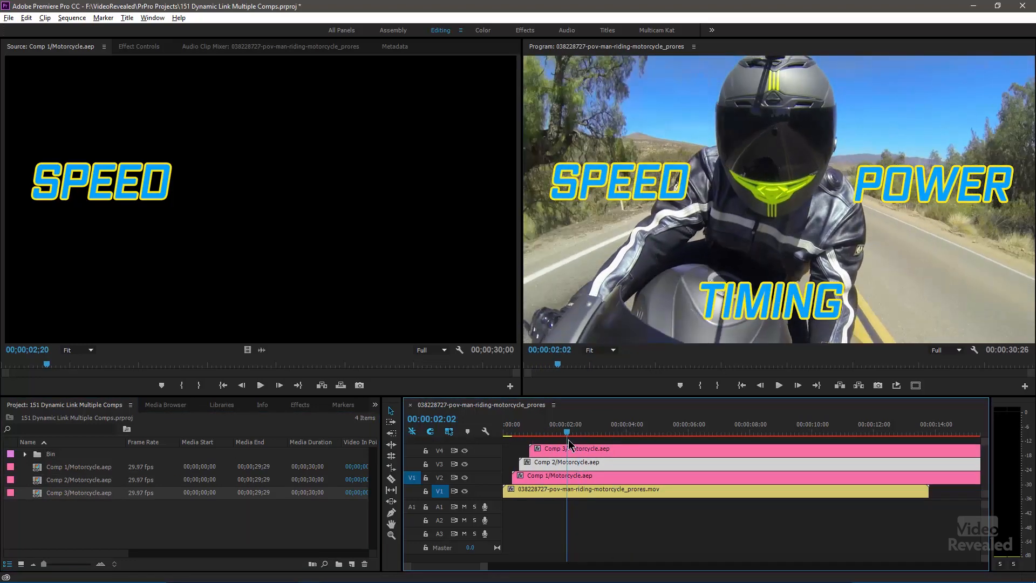